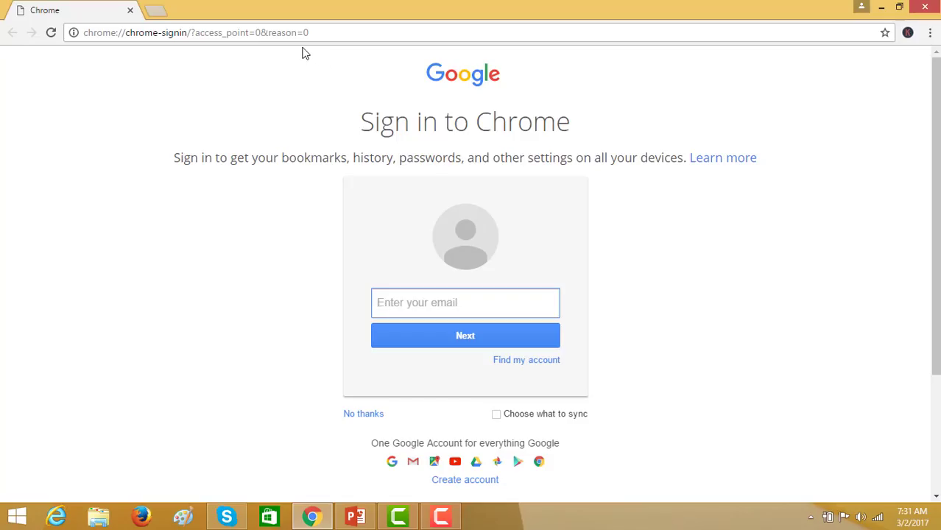
Step: Enter a web address in Chrome's address bar to reach the BuiltWith home page
type("www.youtube.com")
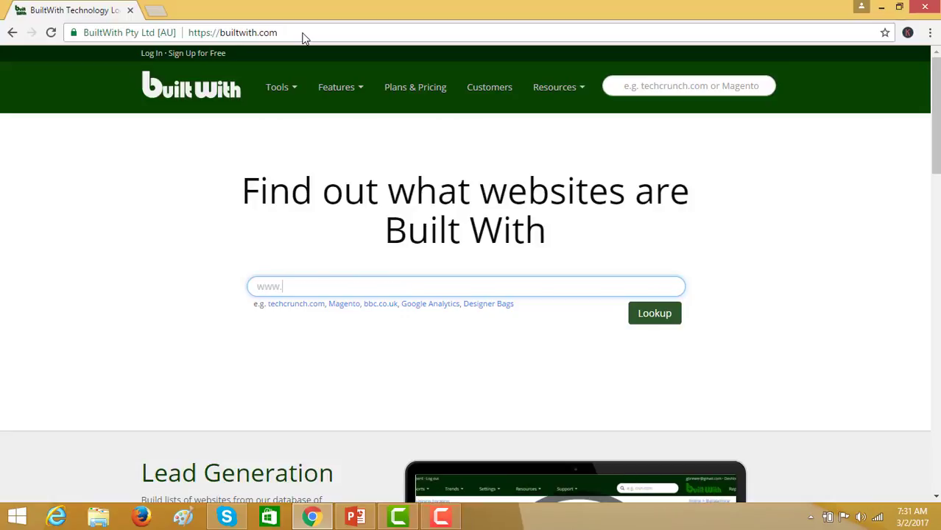
Step: Enter ebay.com in the BuiltWith search box and run the Lookup
type("ebay")
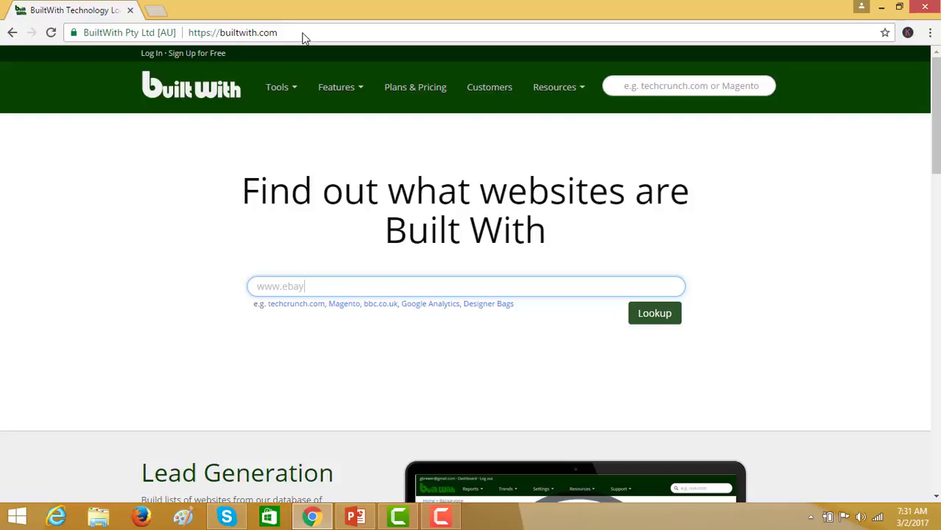
type(".com")
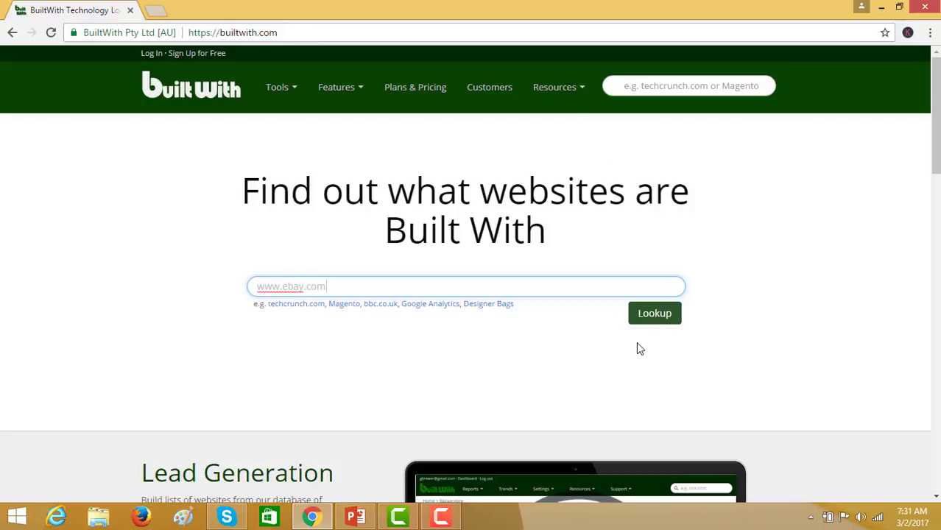
left_click(654, 313)
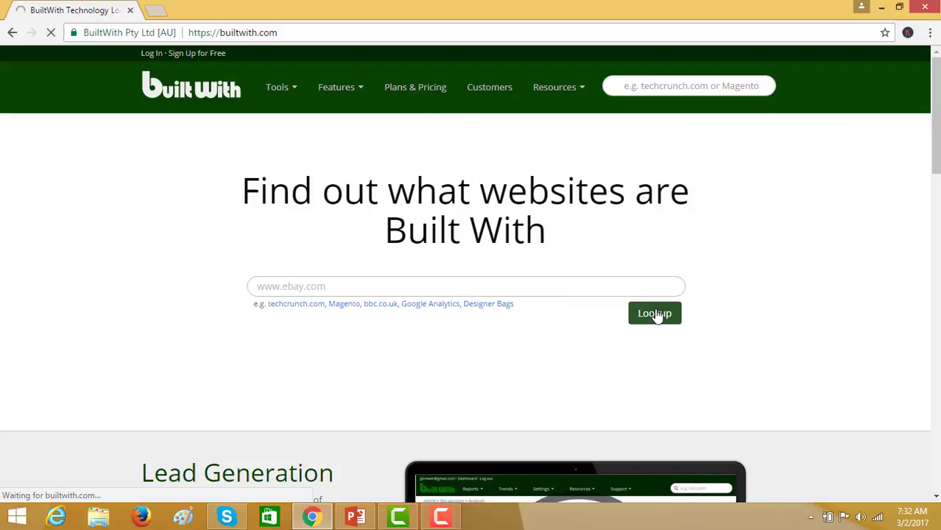
left_click(654, 313)
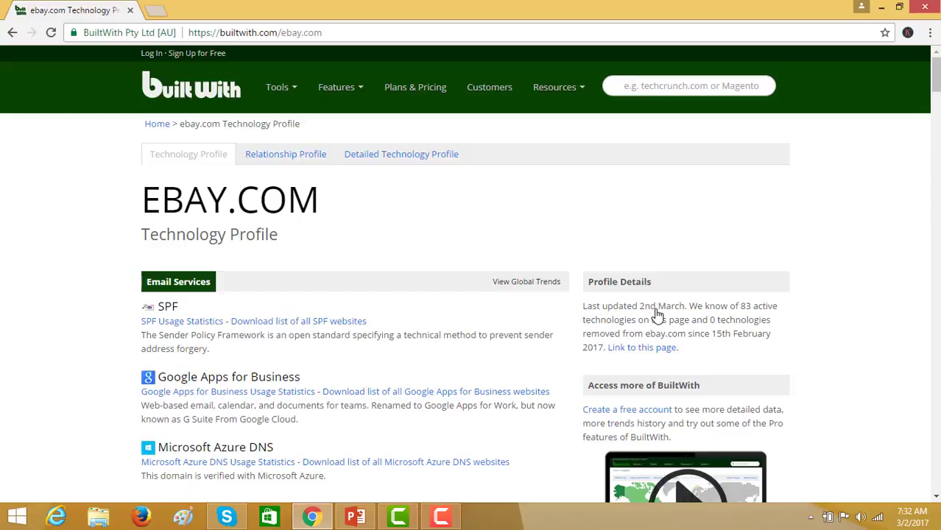
mouse_move(915, 59)
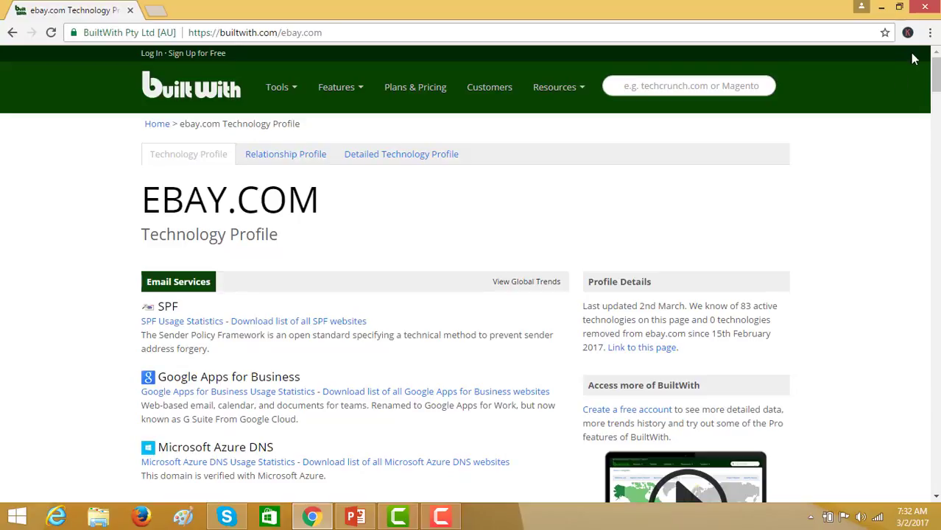
Step: Scroll the ebay.com profile past Email Services to nameservers, hosting, SSL and CMS entries
scroll("down", 3)
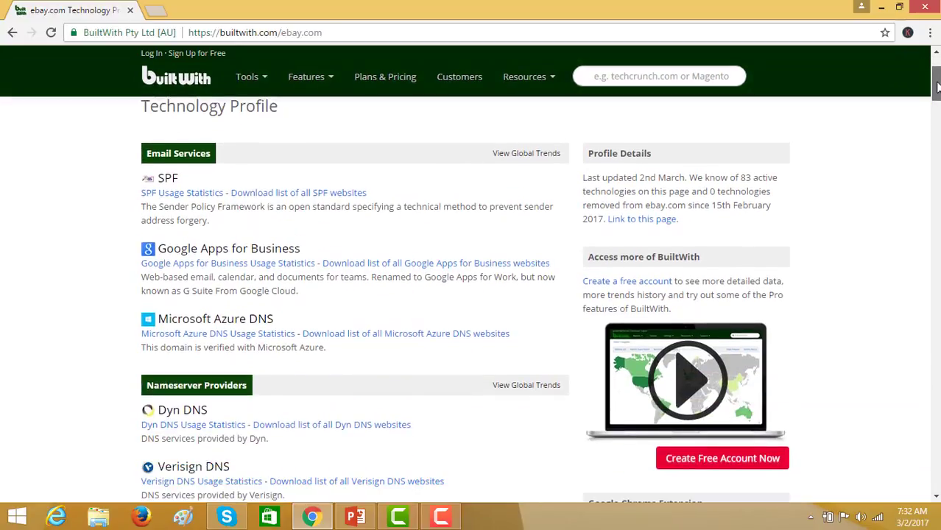
scroll("down", 3)
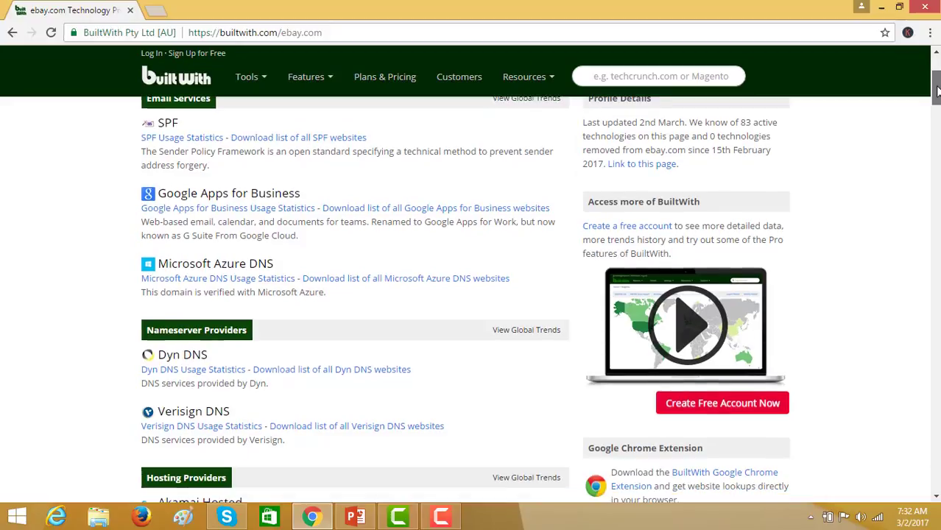
scroll("down", 3)
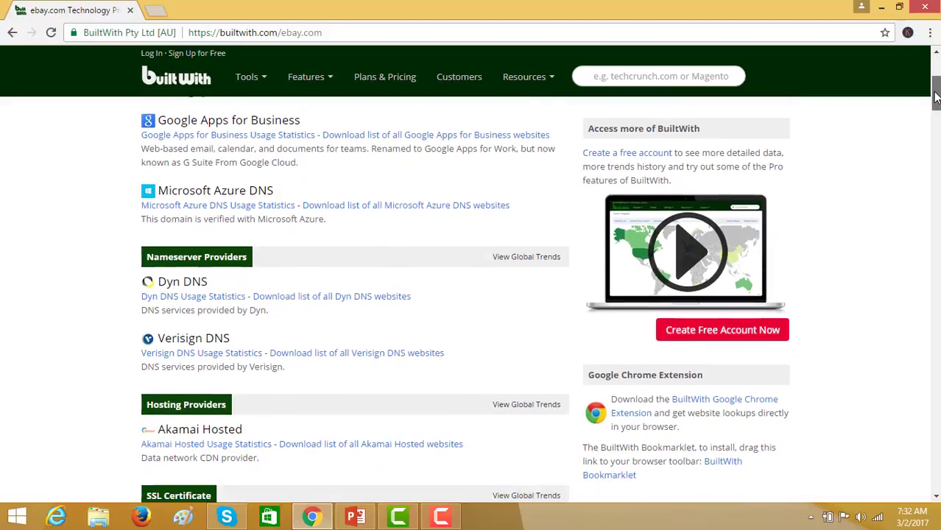
scroll("down", 3)
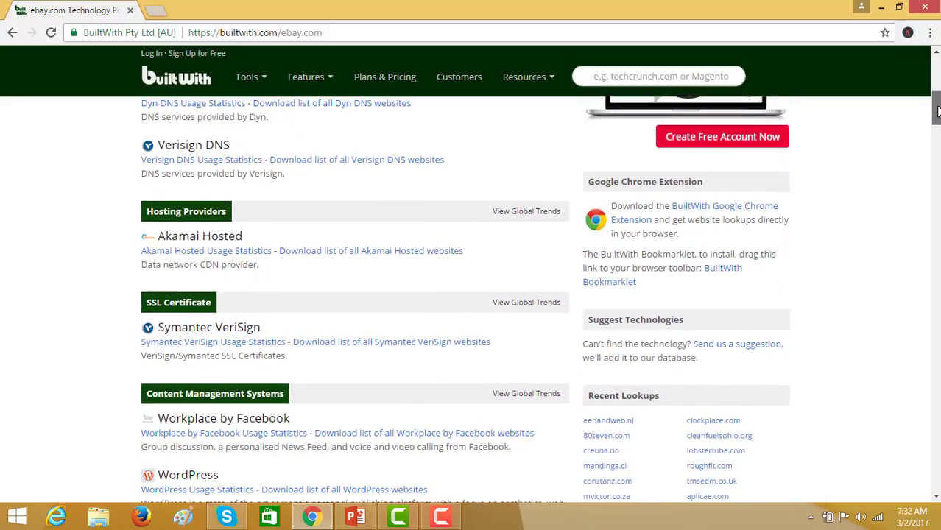
scroll("down", 3)
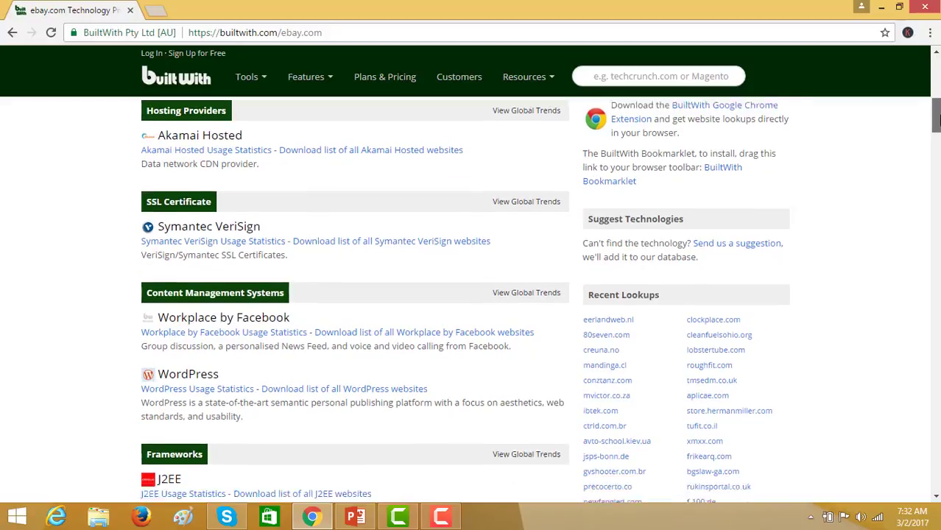
scroll("down", 3)
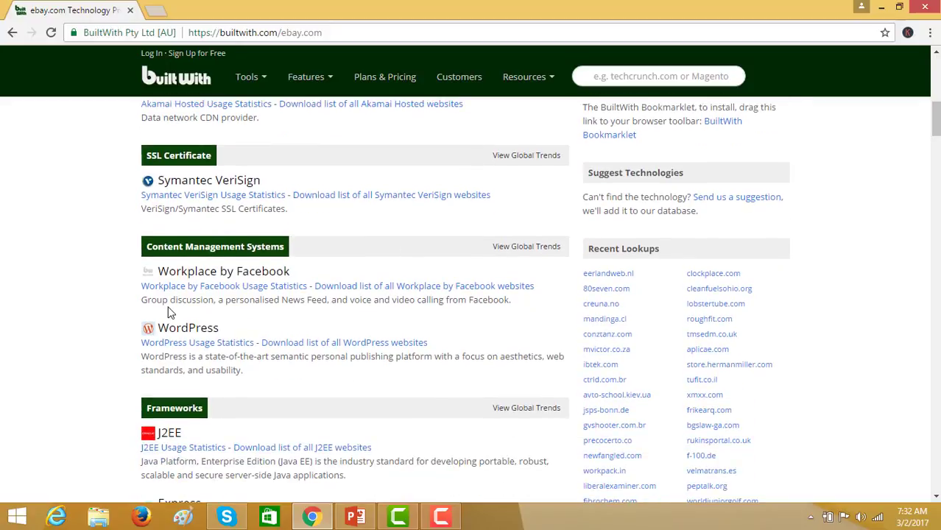
mouse_move(197, 343)
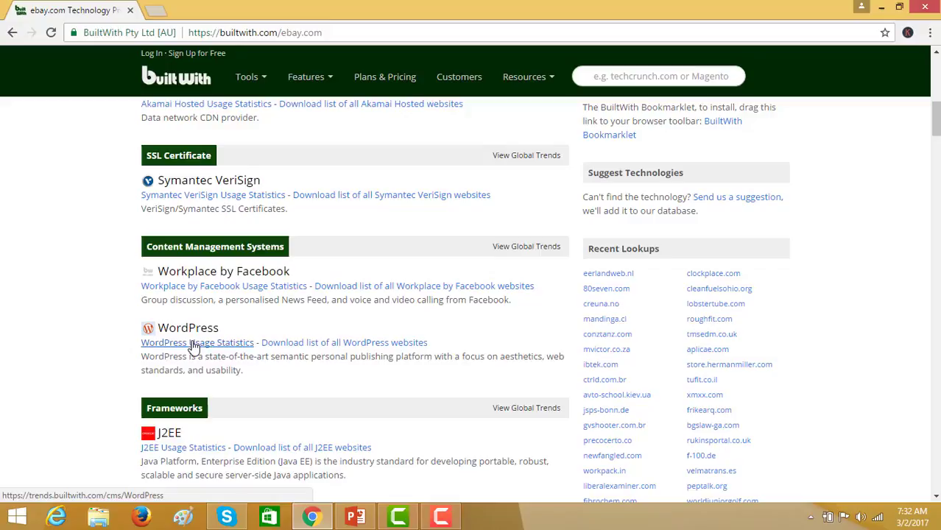
mouse_move(232, 328)
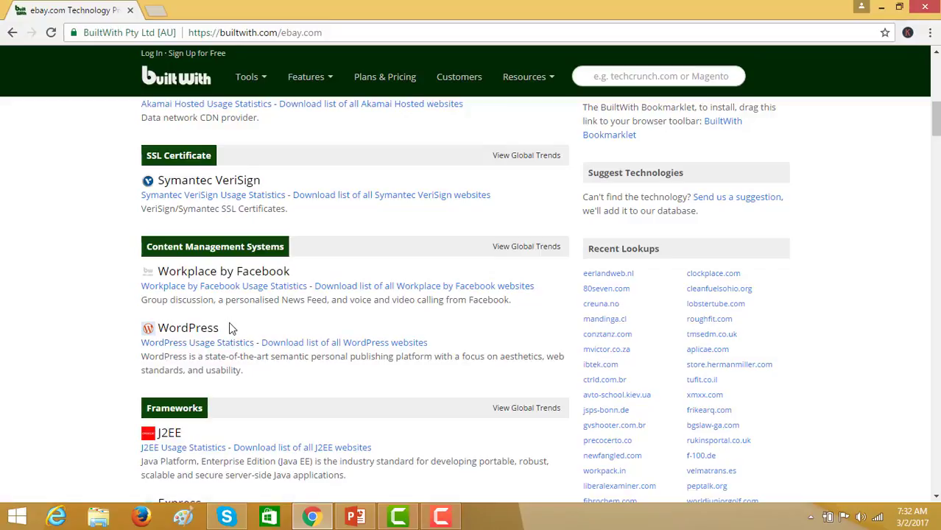
mouse_move(918, 114)
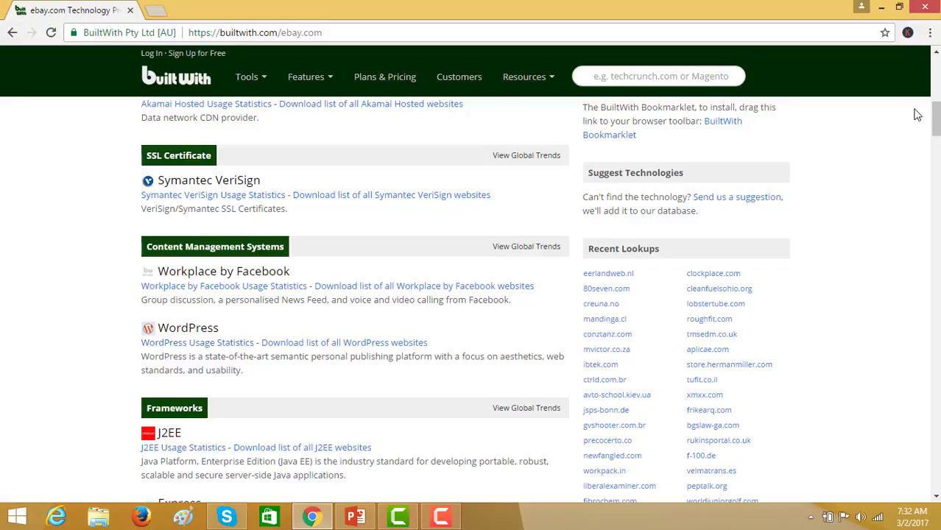
Step: Scroll through Frameworks, Advertising, Analytics and JavaScript Libraries down to the Mobile section
scroll("down", 3)
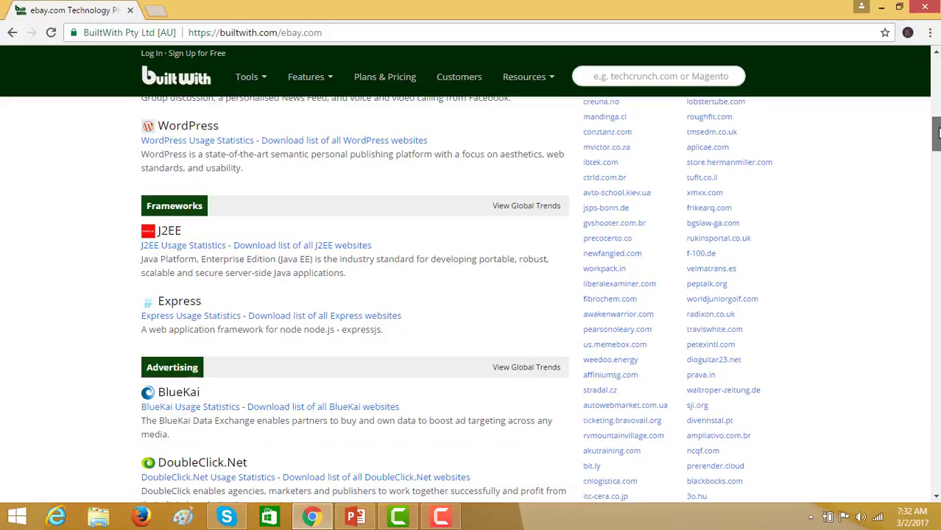
scroll("down", 3)
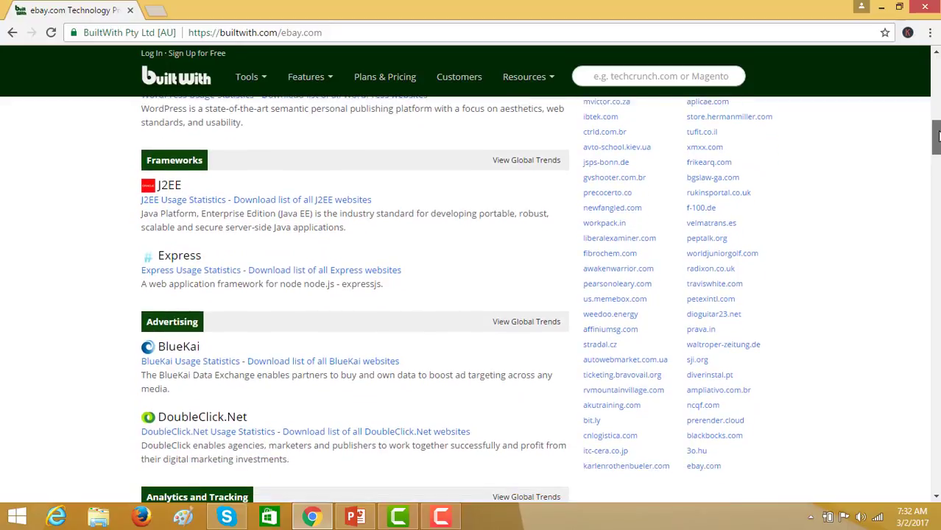
scroll("down", 3)
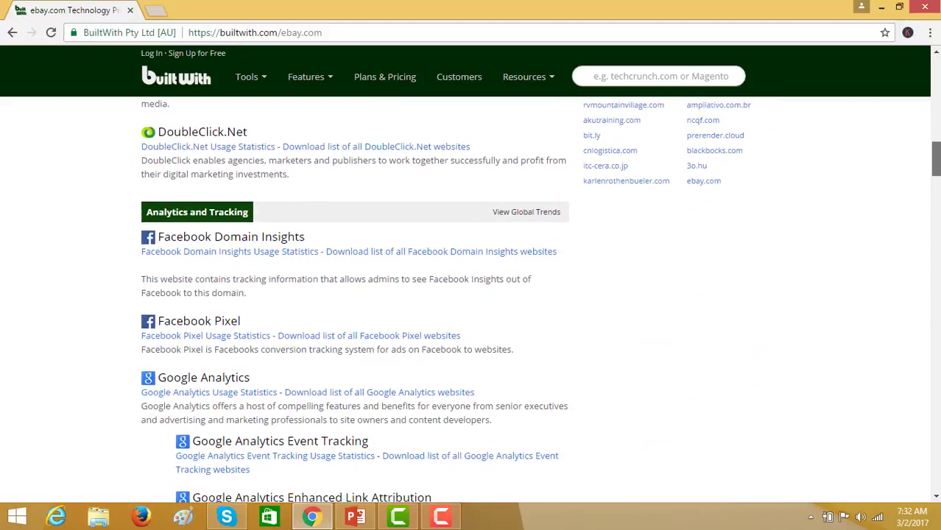
scroll("down", 3)
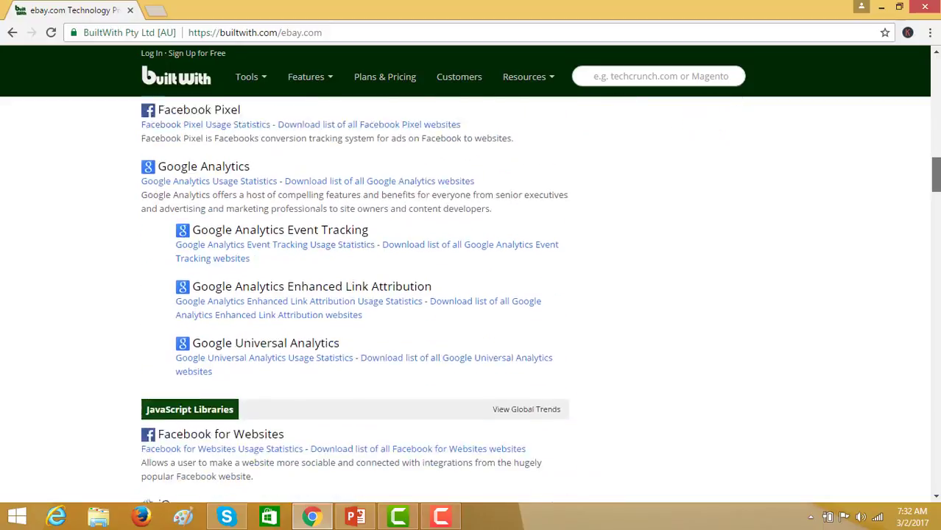
scroll("down", 3)
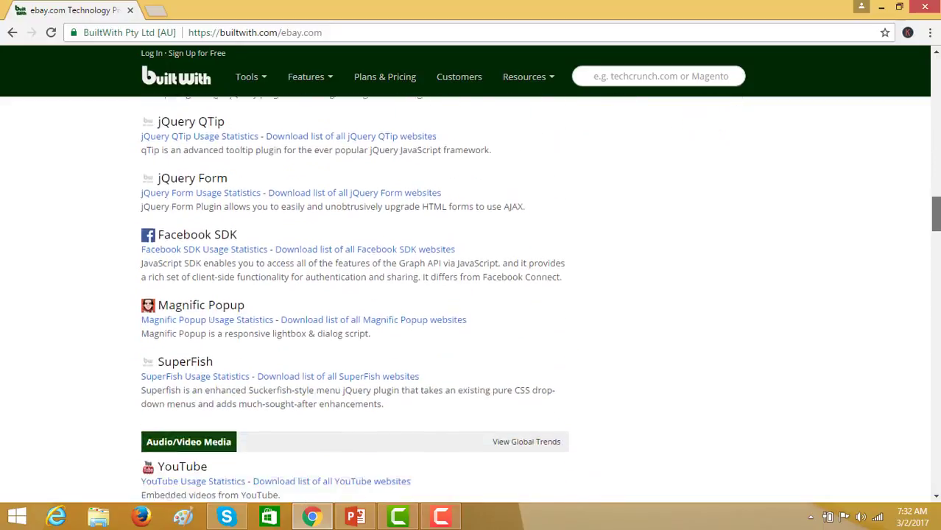
scroll("down", 3)
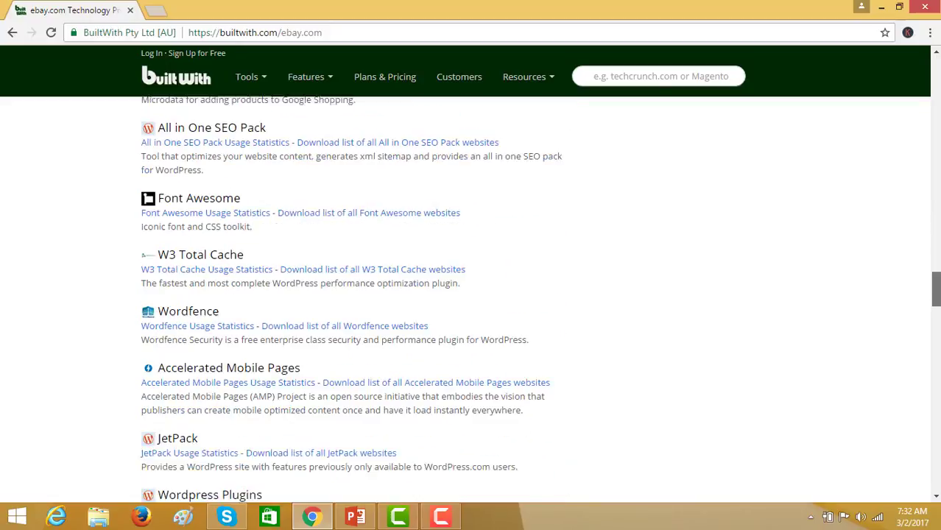
scroll("down", 3)
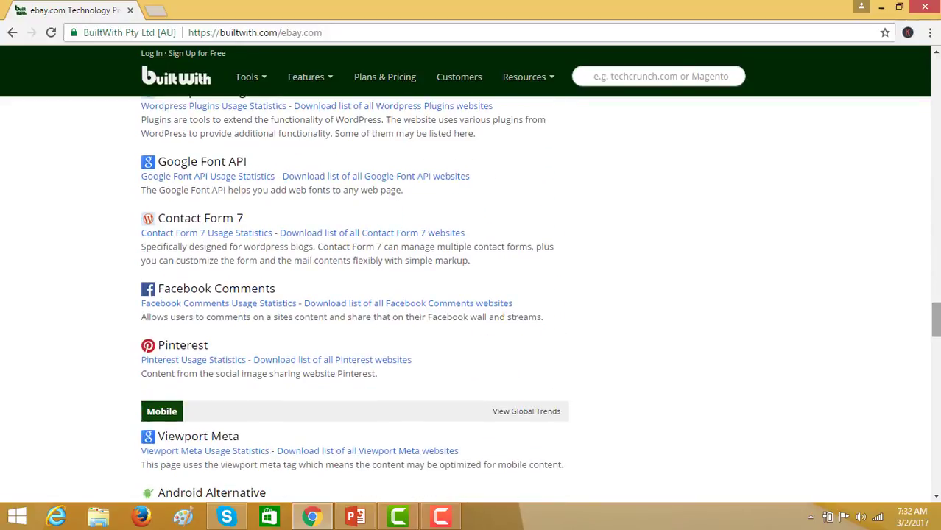